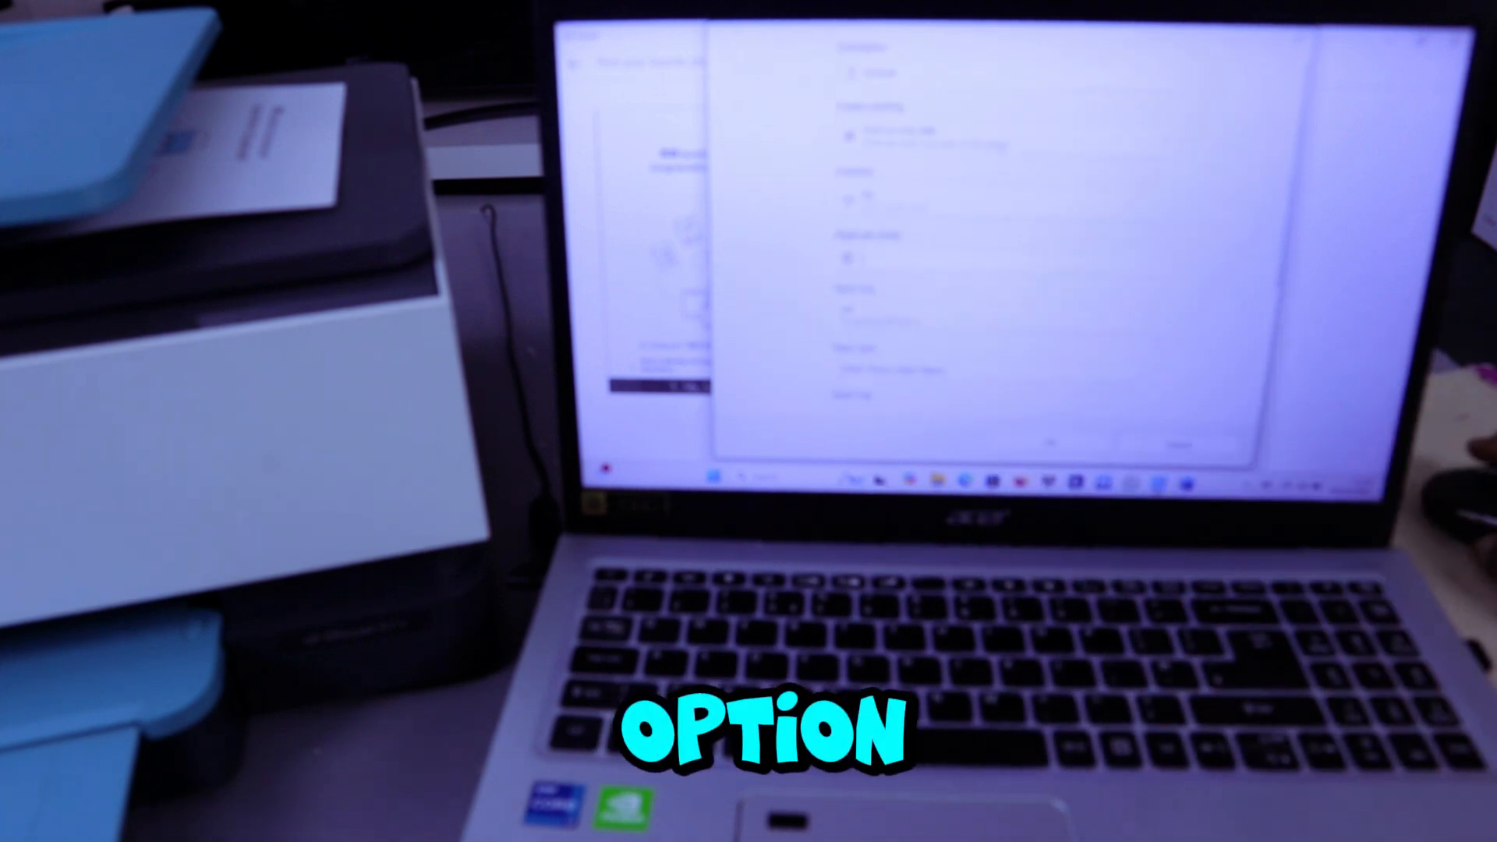
pyautogui.scroll(-3)
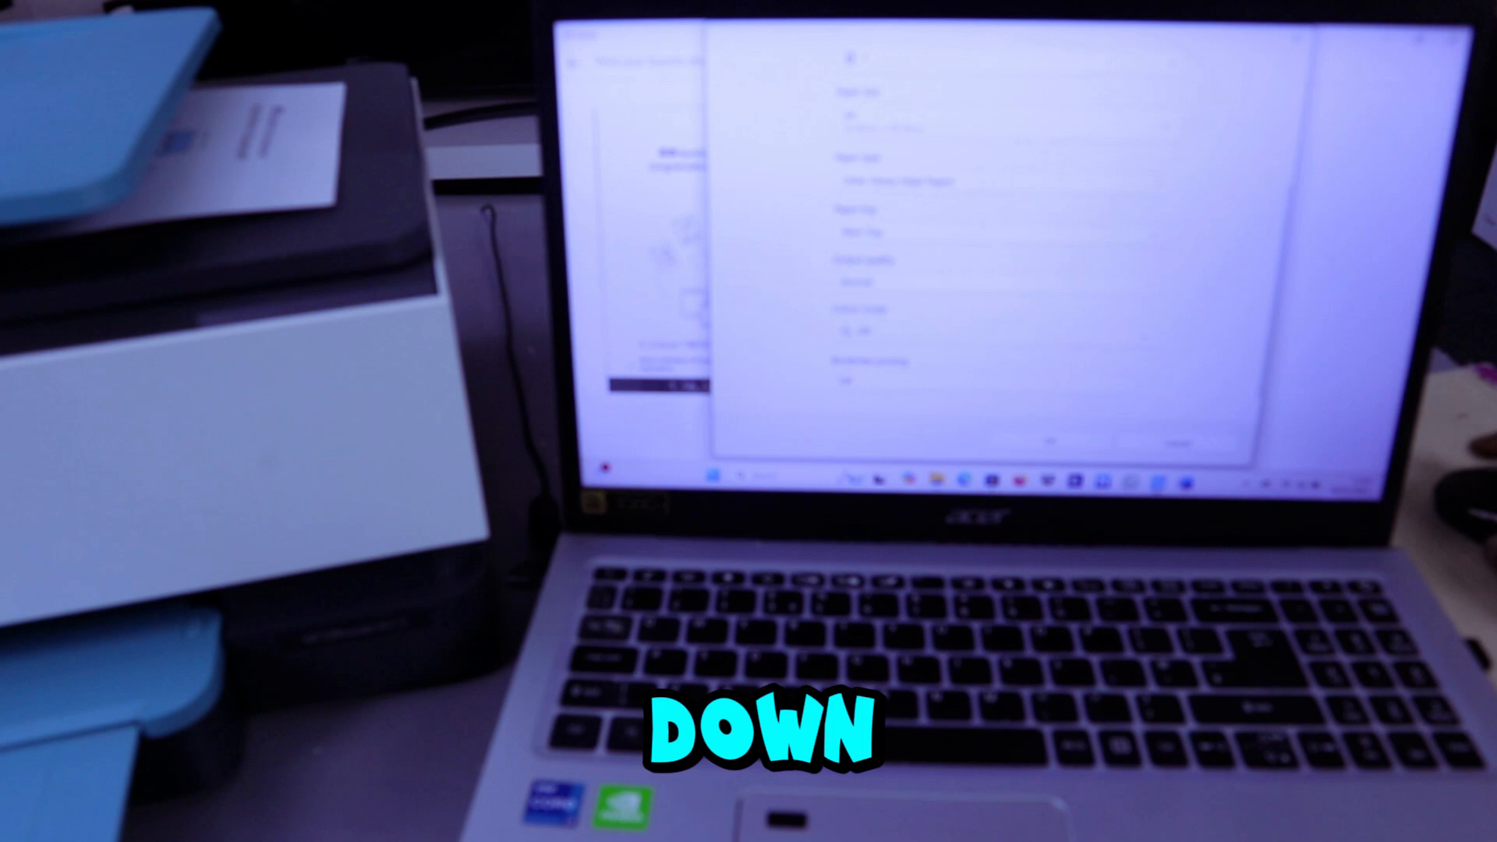